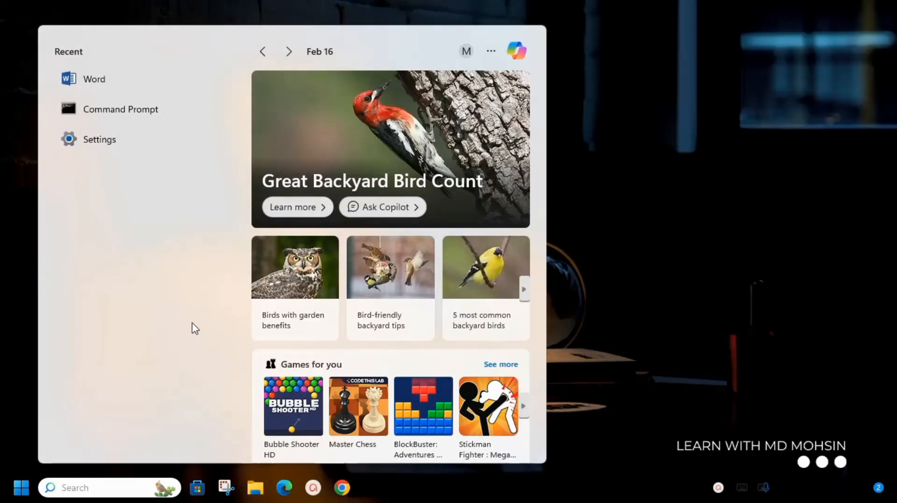
pyautogui.moveTo(127, 87)
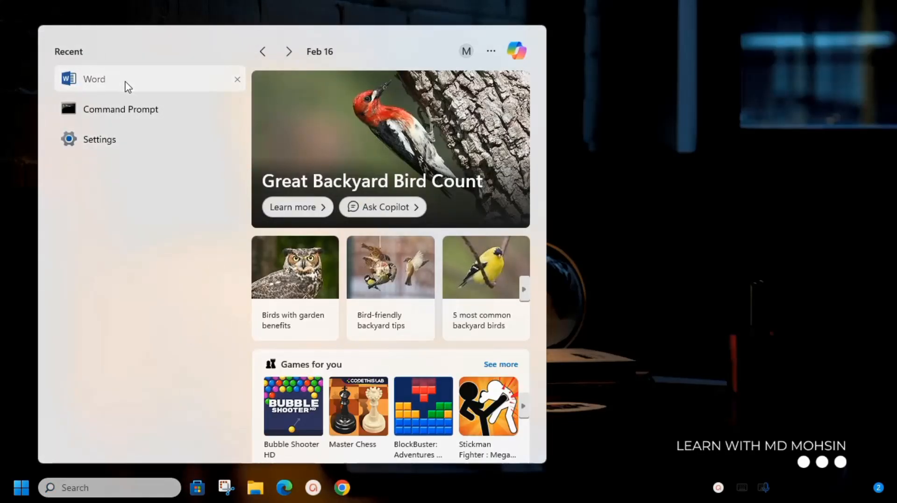
# Dismiss the Start menu and return to the desktop.
pyautogui.click(93, 80)
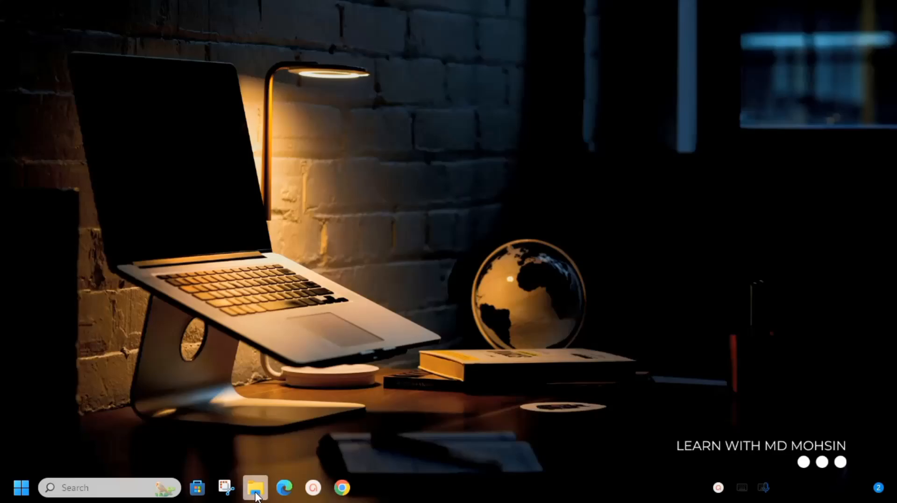
# Launch File Explorer, enter Local Disk (C:) and select the Program Files folder.
pyautogui.click(255, 487)
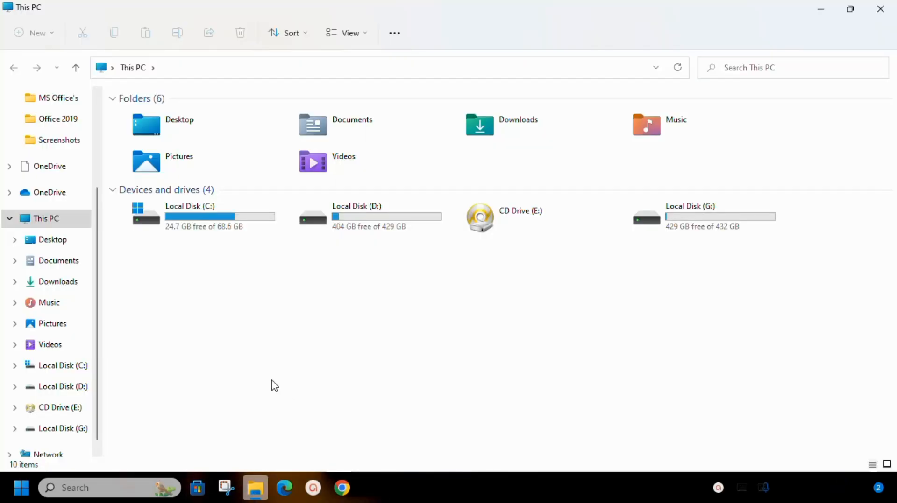
pyautogui.moveTo(224, 256)
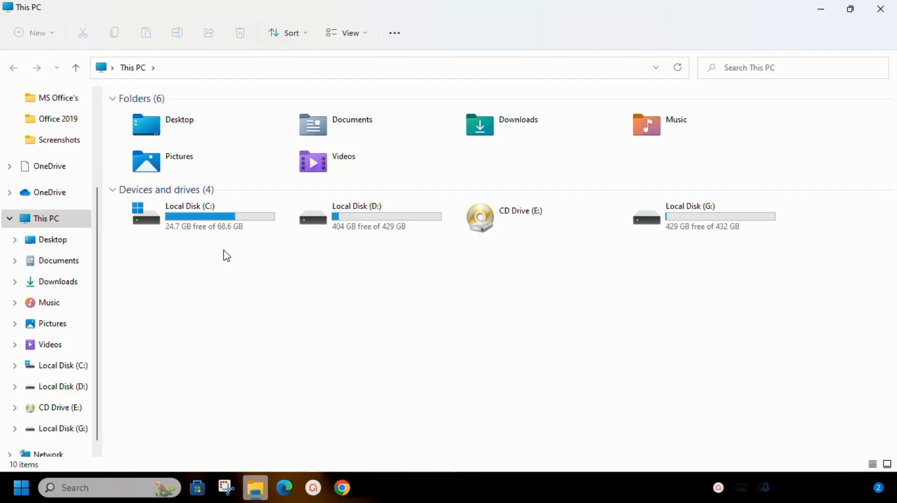
pyautogui.moveTo(225, 229)
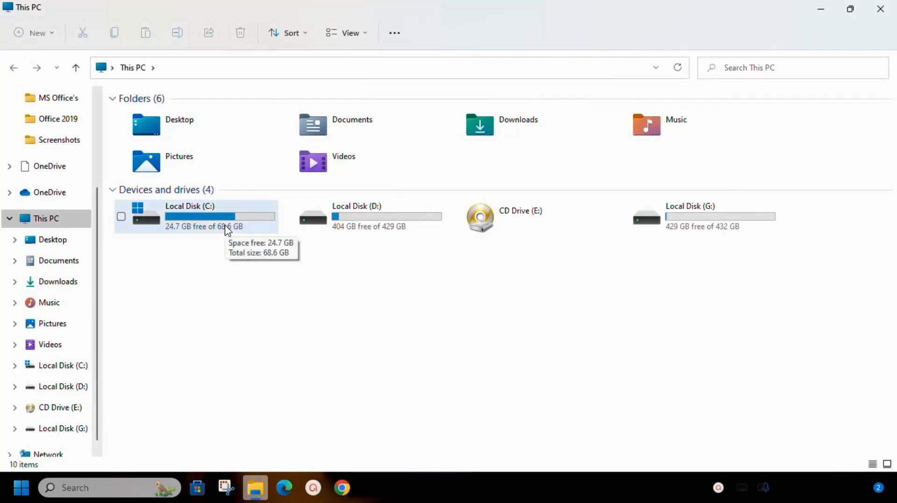
pyautogui.doubleClick(189, 206)
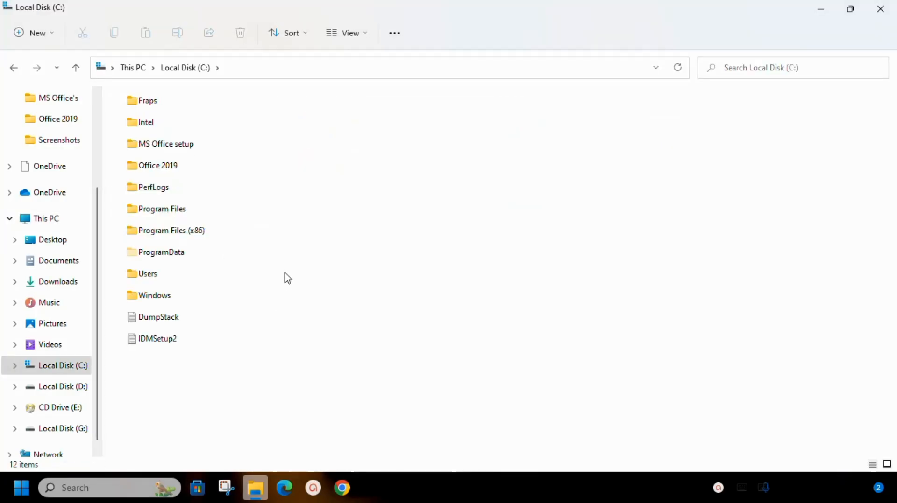
pyautogui.moveTo(285, 244)
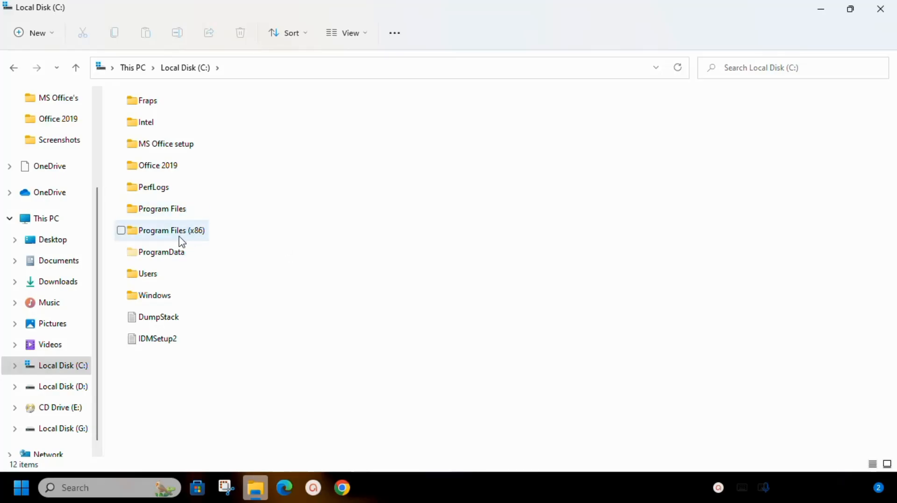
pyautogui.moveTo(173, 243)
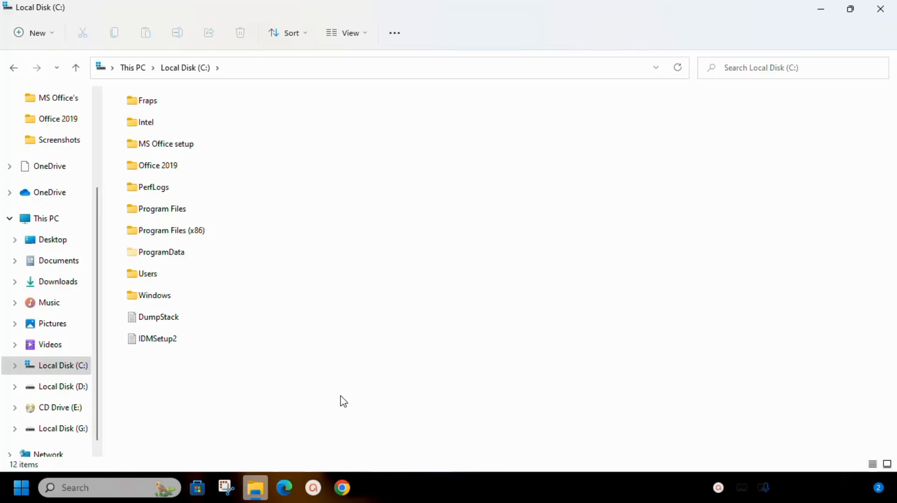
pyautogui.moveTo(245, 276)
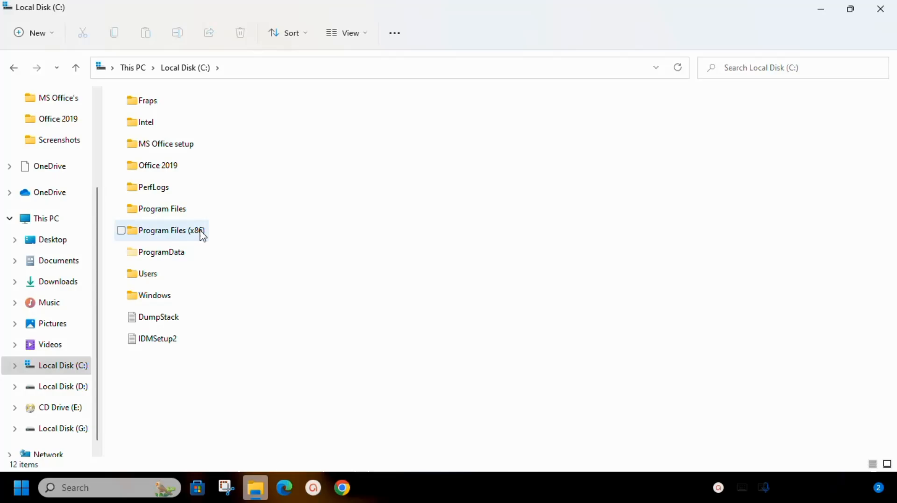
pyautogui.moveTo(256, 274)
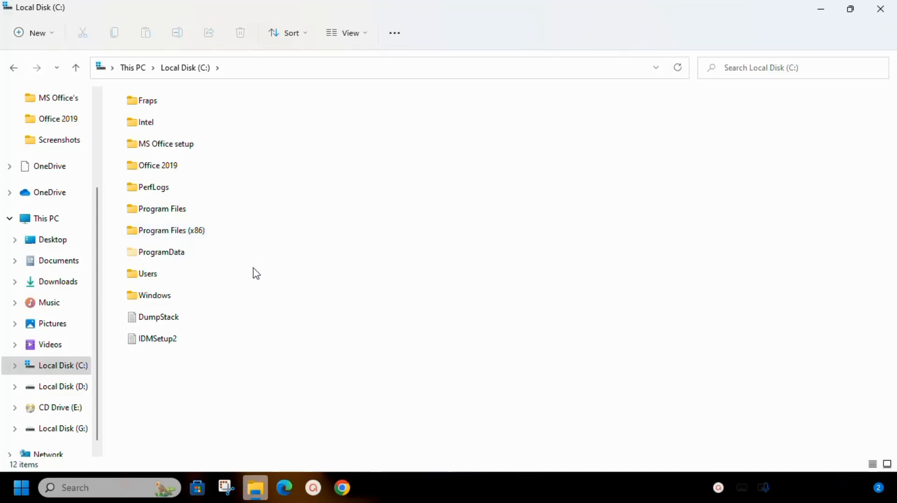
pyautogui.moveTo(271, 268)
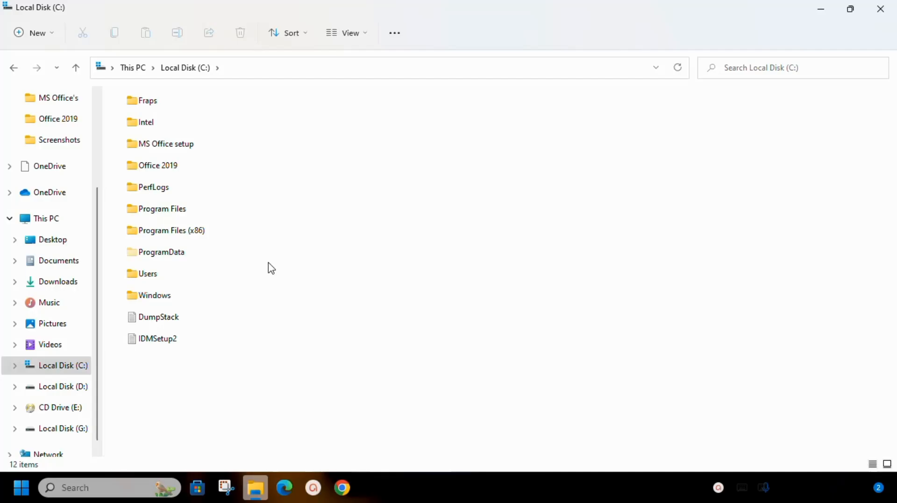
pyautogui.click(163, 209)
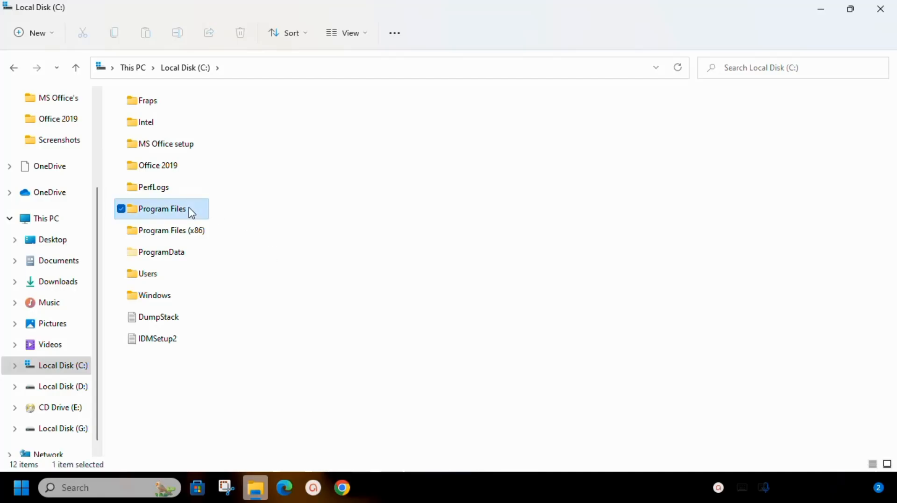
# Navigate through Program Files into the Microsoft Office folder.
pyautogui.doubleClick(162, 209)
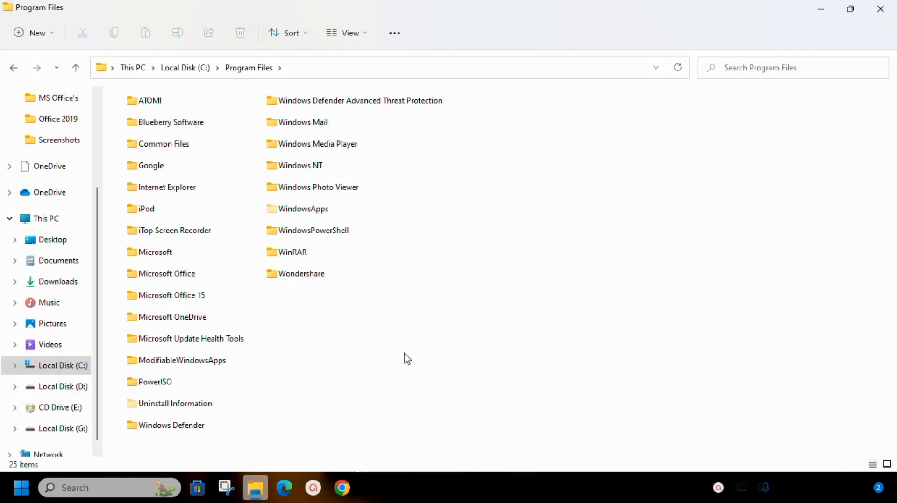
pyautogui.moveTo(452, 294)
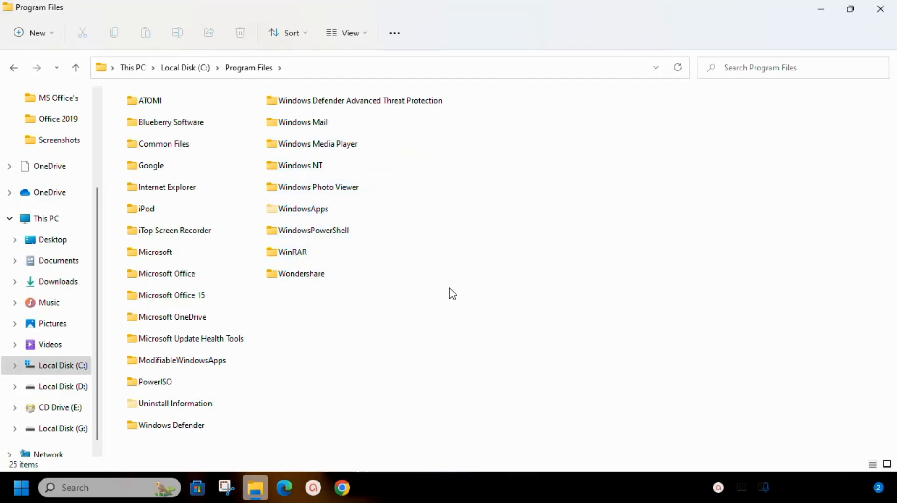
pyautogui.moveTo(158, 283)
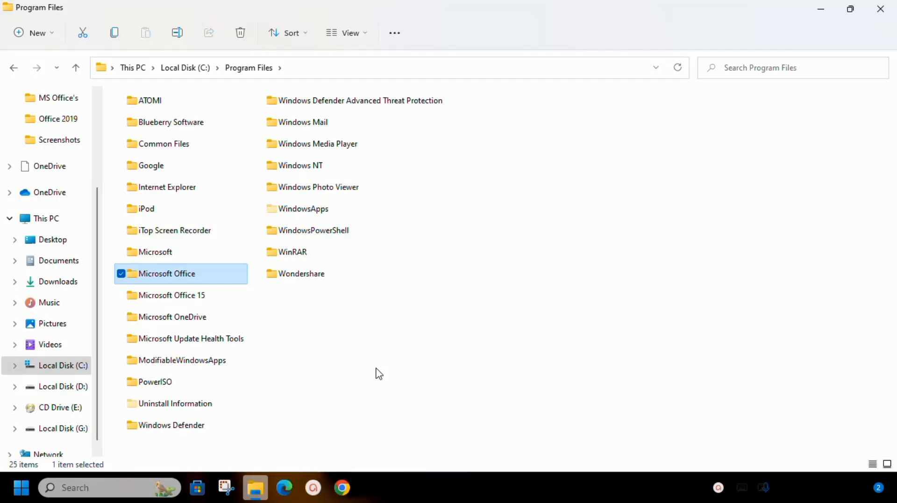
pyautogui.moveTo(159, 269)
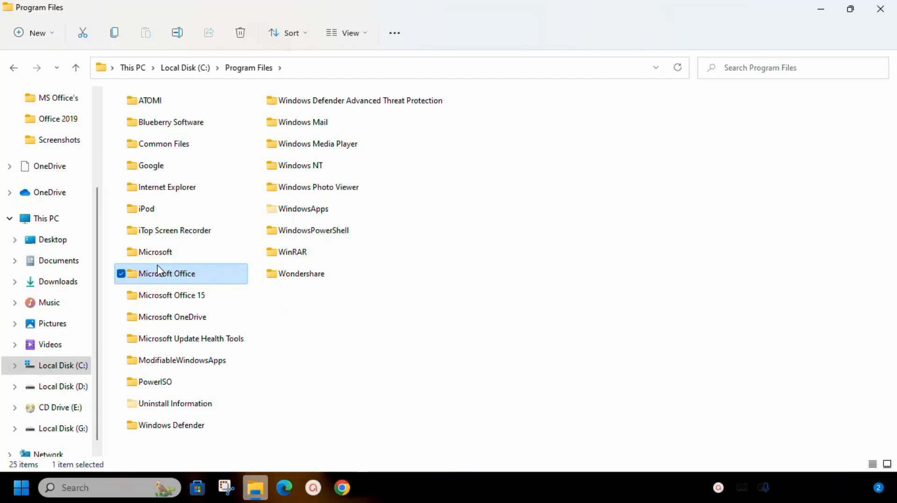
pyautogui.doubleClick(166, 274)
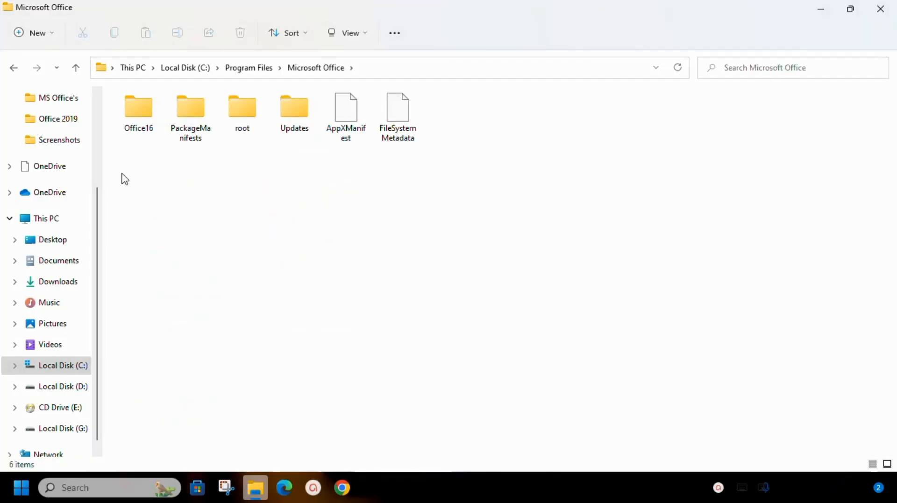
pyautogui.moveTo(153, 173)
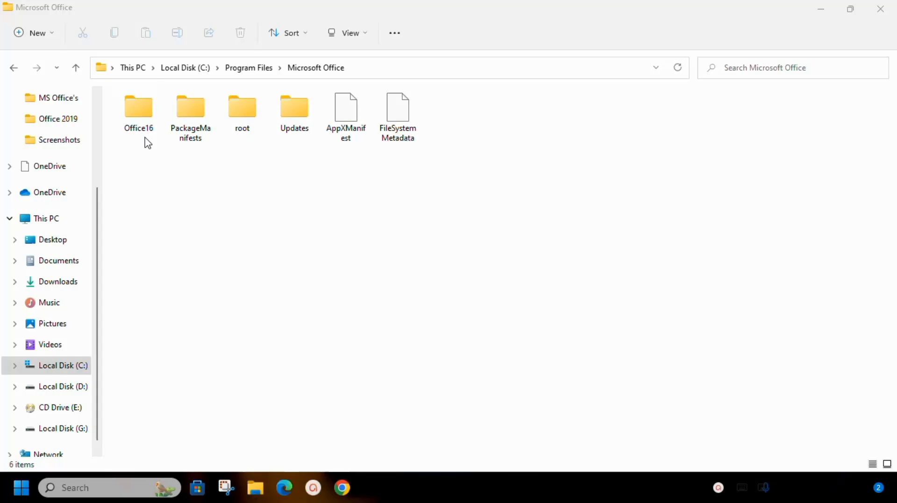
# Enter Office16 and run OSPPREARM as administrator from its context menu.
pyautogui.doubleClick(138, 107)
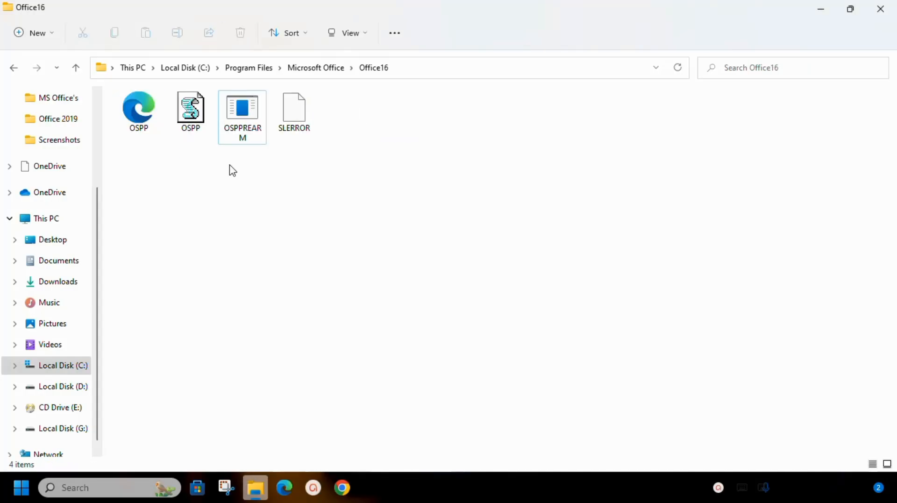
pyautogui.moveTo(255, 166)
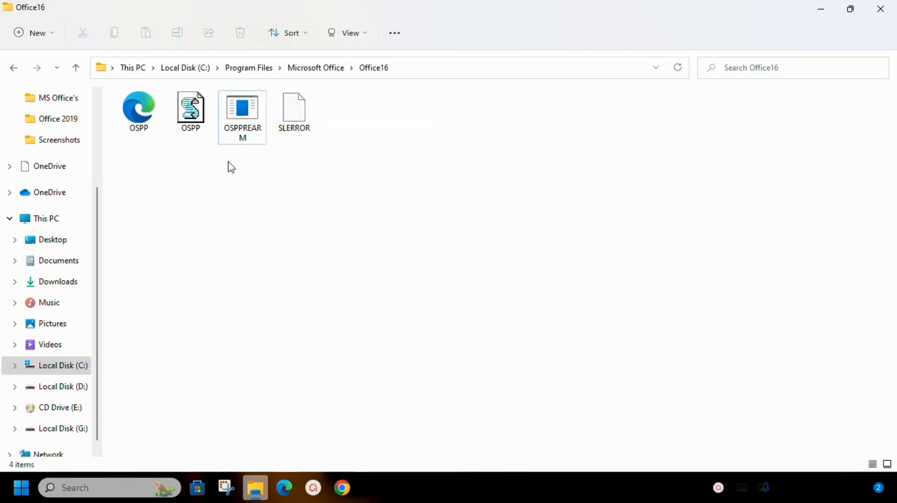
pyautogui.rightClick(241, 108)
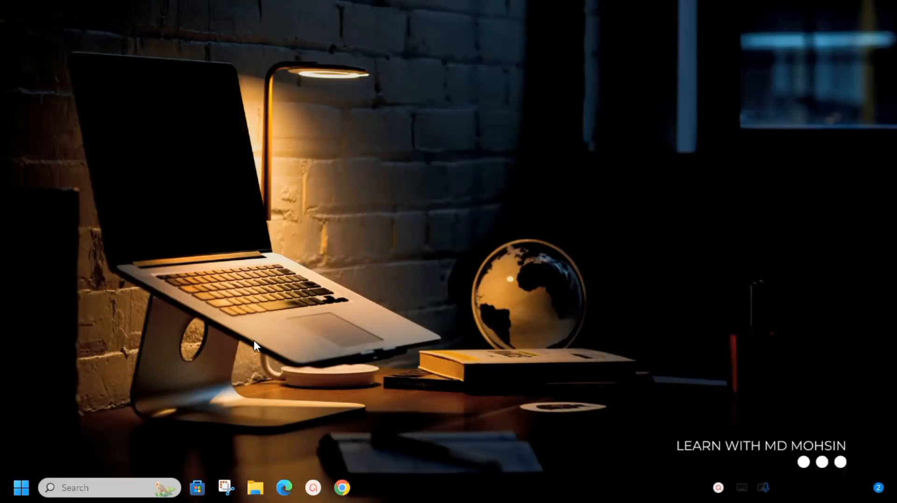
pyautogui.moveTo(207, 411)
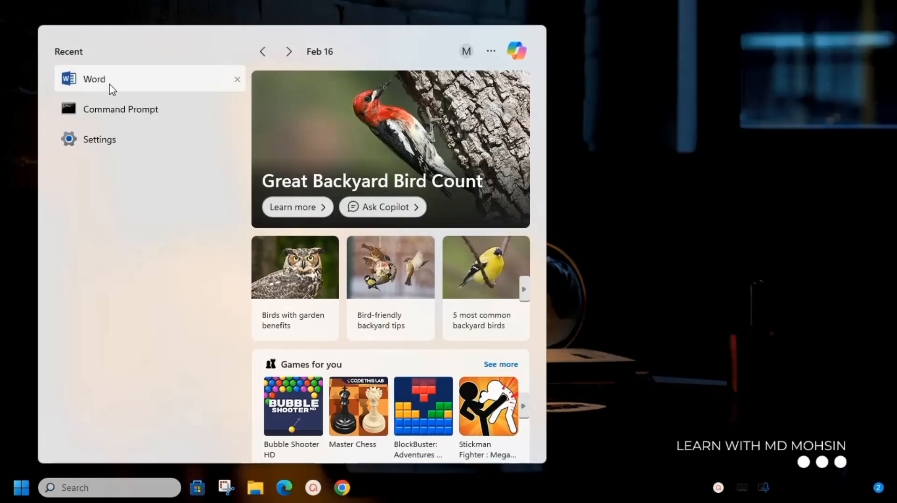
# Launch Word from the Start menu's Recent list.
pyautogui.click(93, 80)
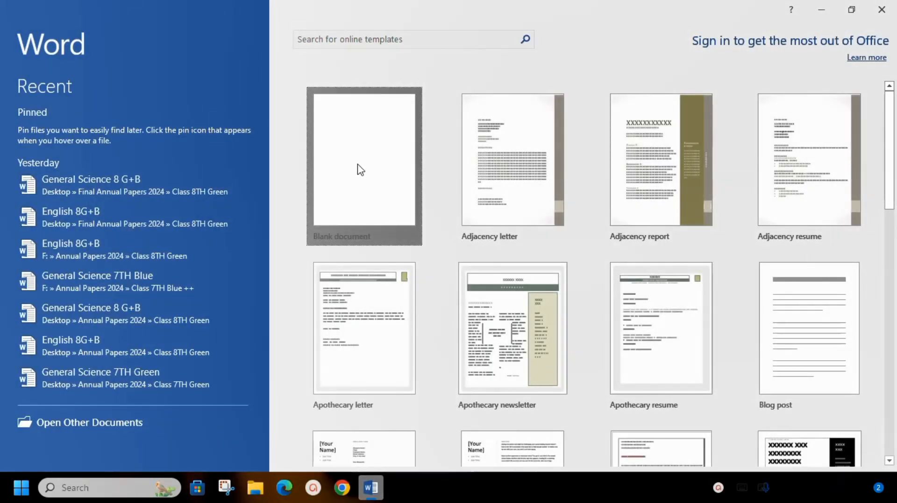
# Create a new Blank document and focus the empty page for typing.
pyautogui.click(362, 166)
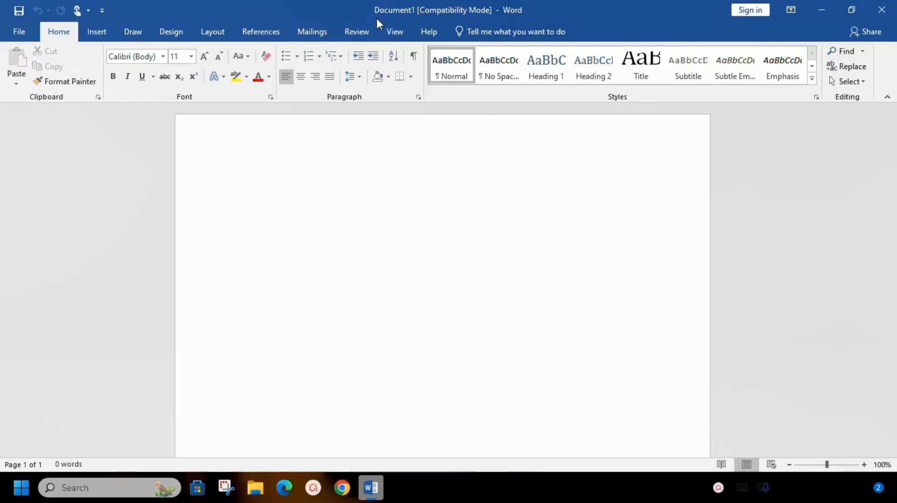
pyautogui.click(238, 183)
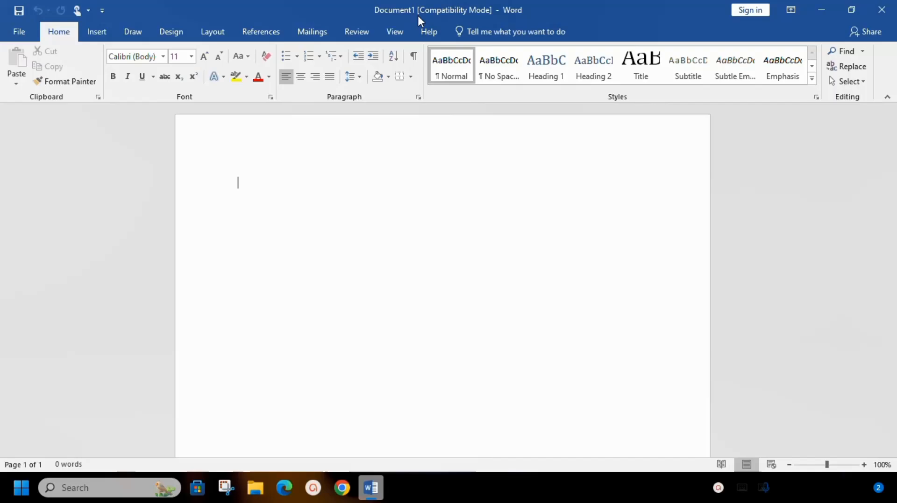
pyautogui.moveTo(510, 20)
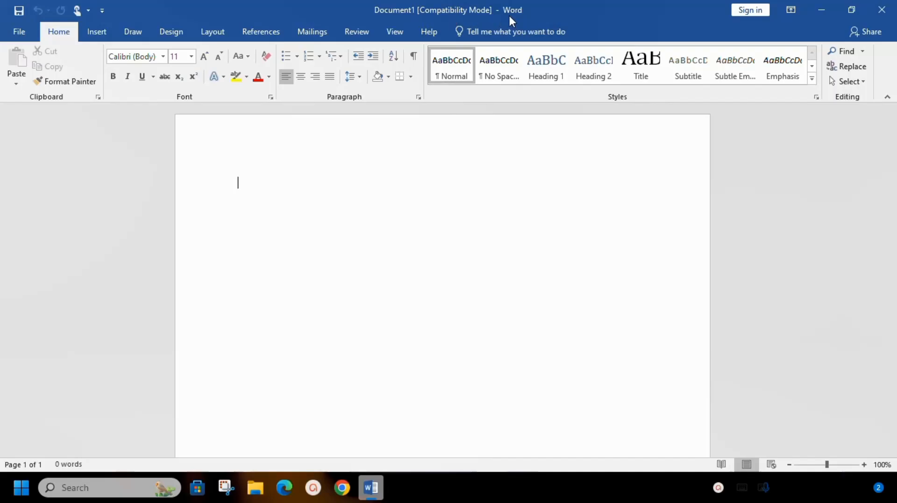
pyautogui.moveTo(593, 422)
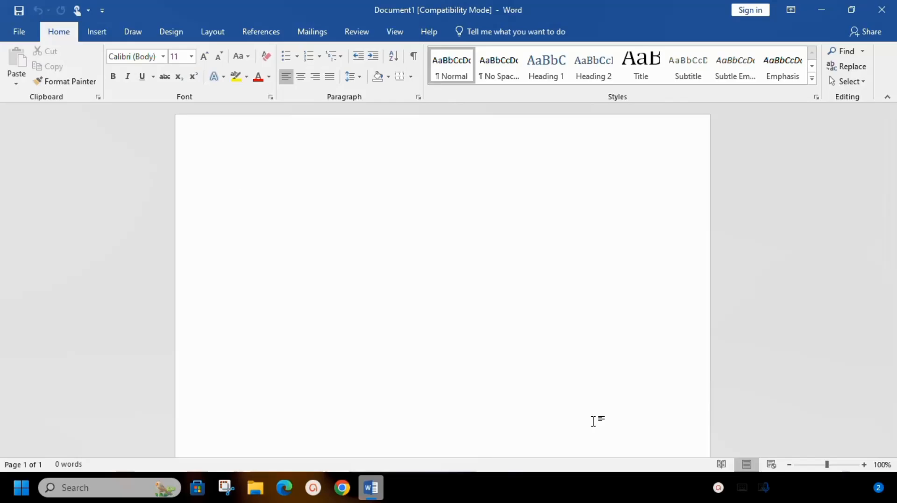
pyautogui.moveTo(562, 356)
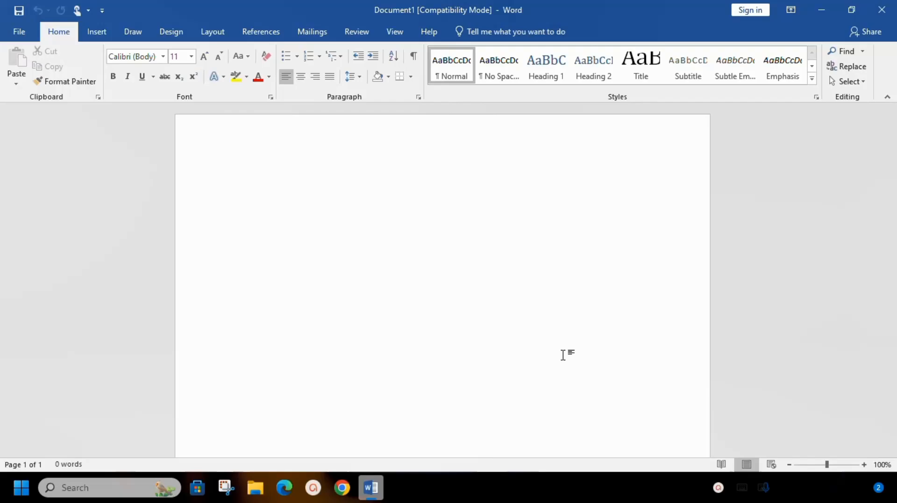
pyautogui.click(238, 183)
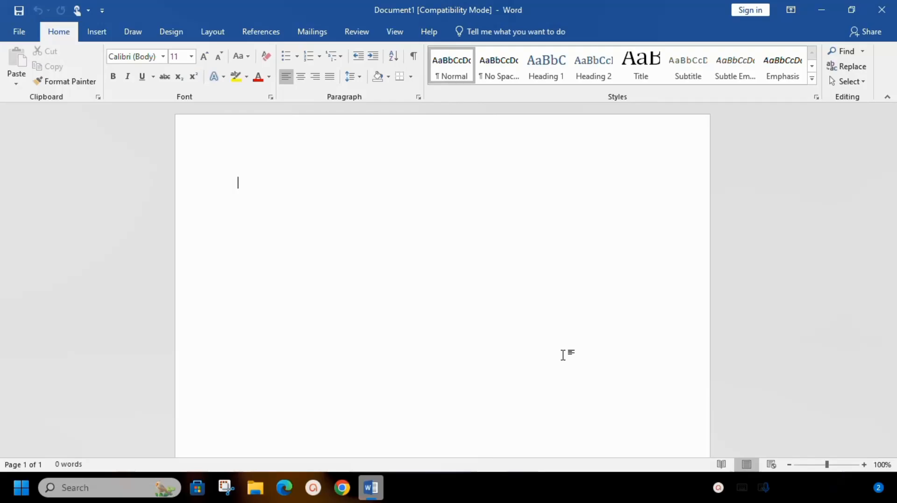